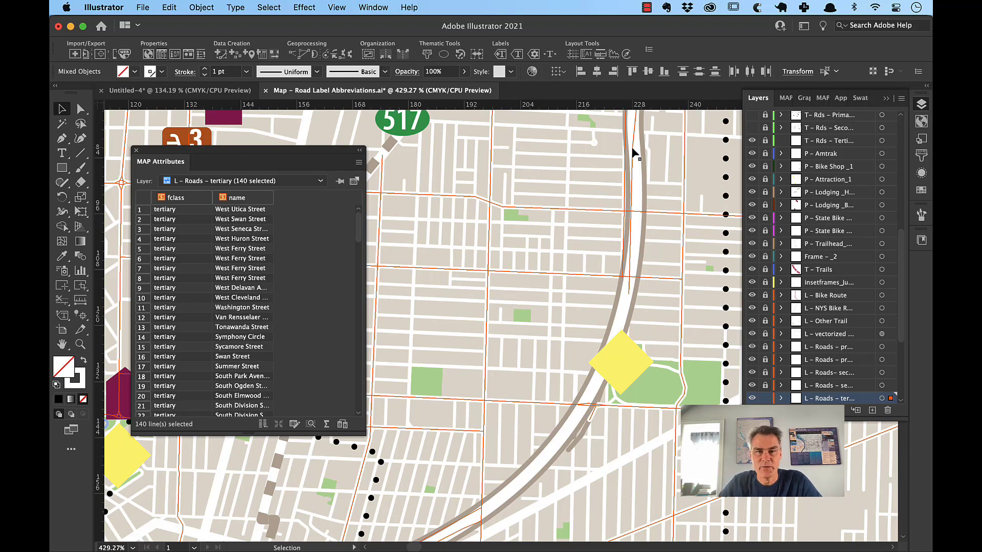
mouse_move(277, 240)
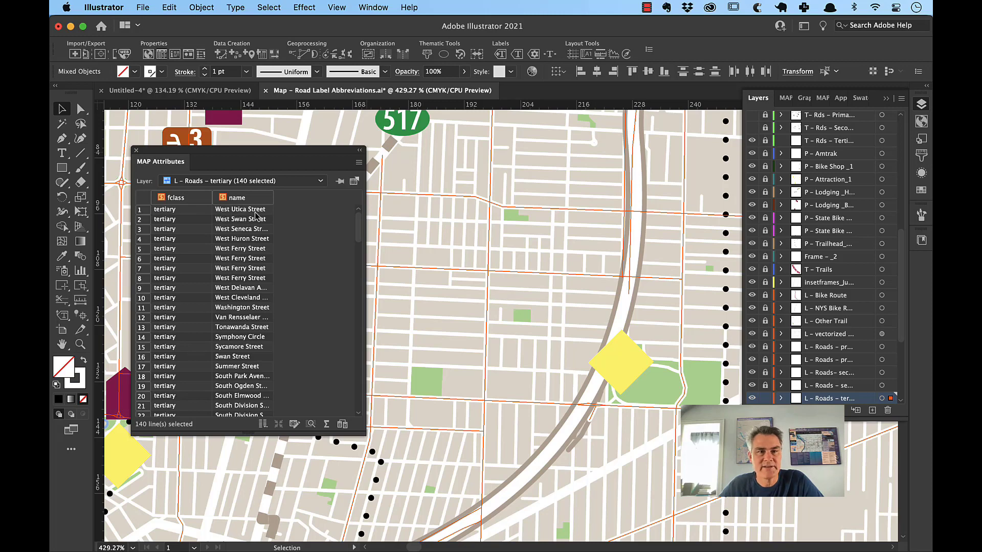
mouse_move(218, 213)
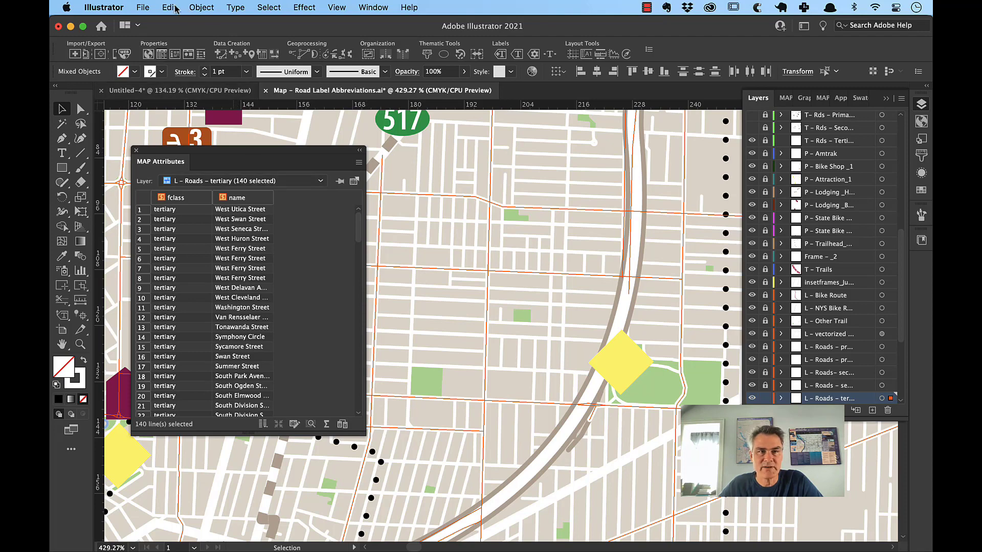
Label the L – Roads – tertiary layer in MAP LabelPro using the Label attribute as source.
left_click(201, 8)
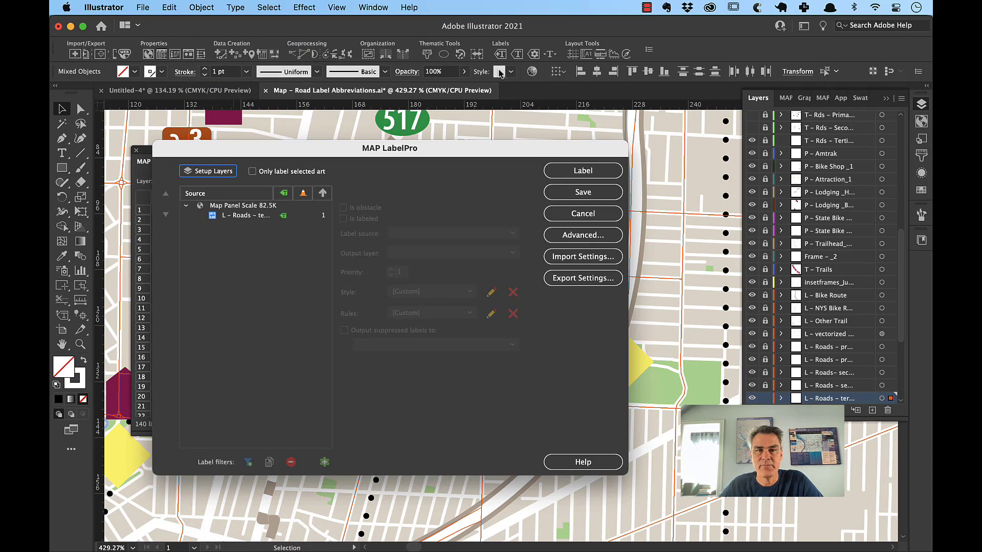
left_click(246, 215)
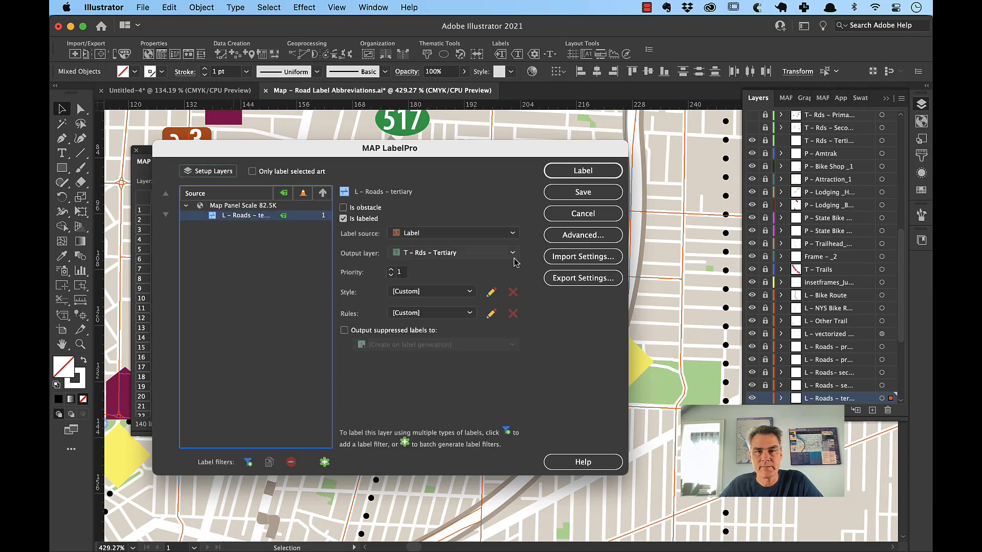
mouse_move(583, 182)
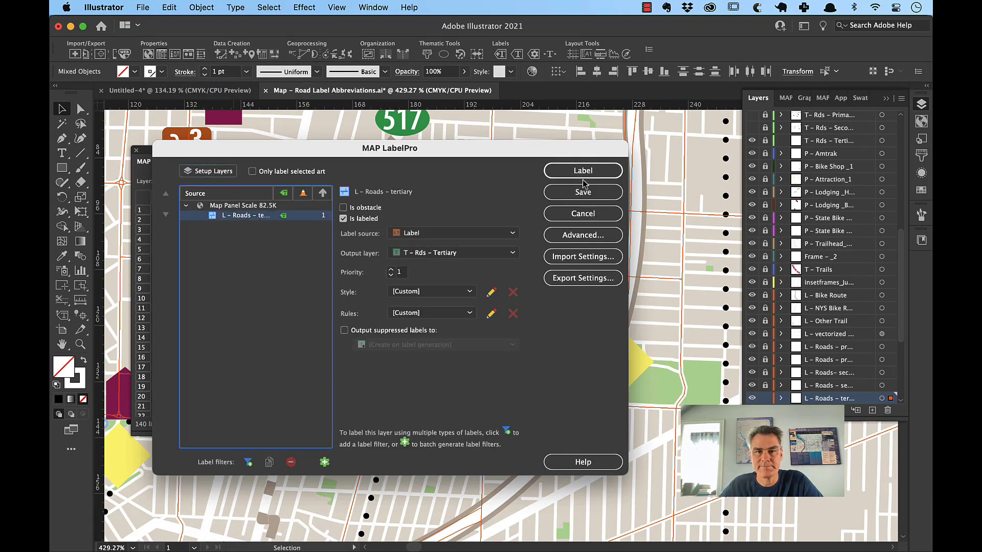
left_click(453, 234)
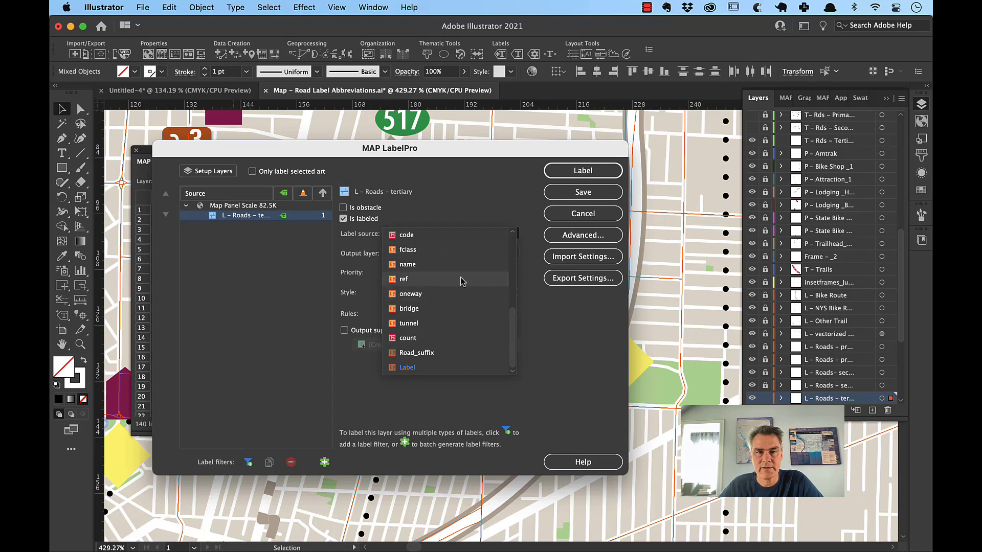
left_click(582, 169)
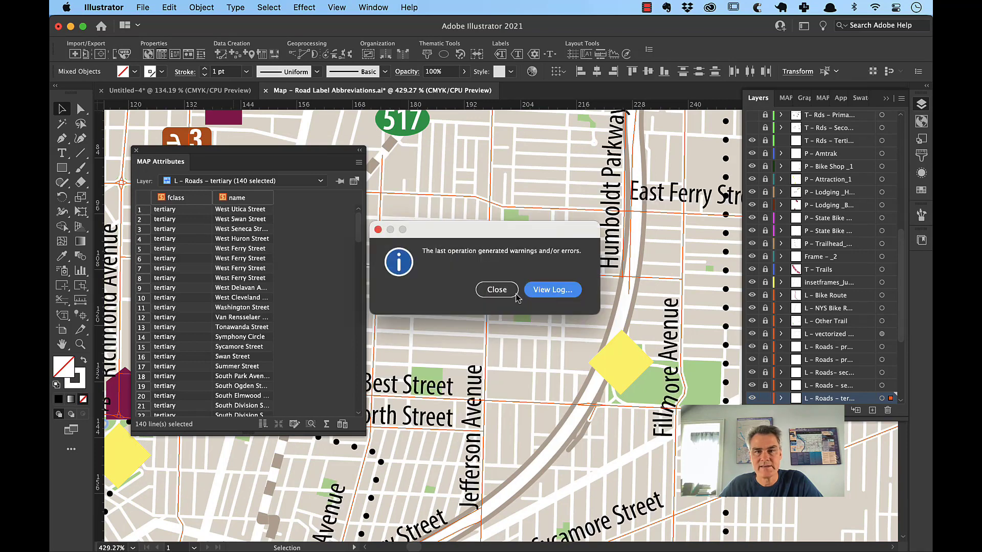
Dismiss the warning and try Find and Replace Street → St, which reports no matches.
left_click(497, 289)
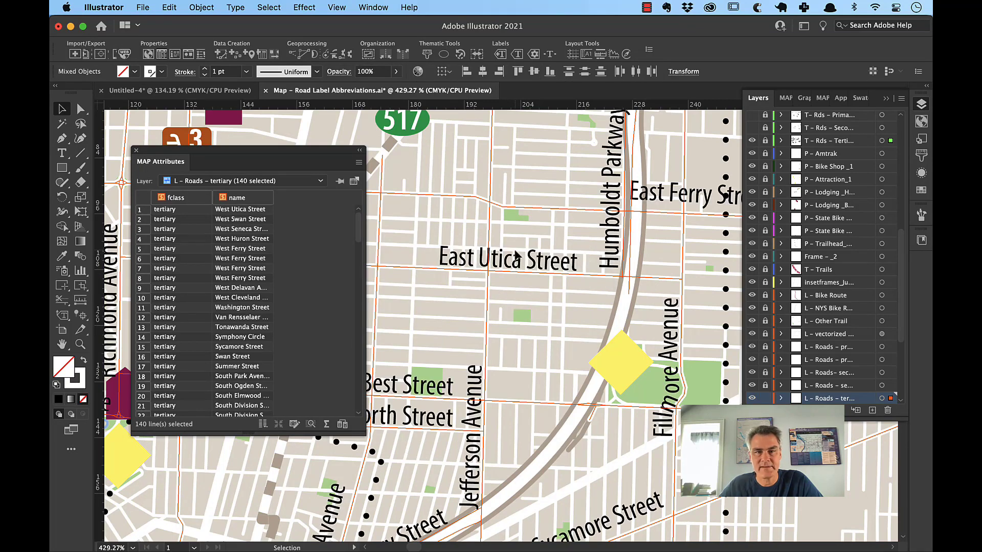
left_click(169, 6)
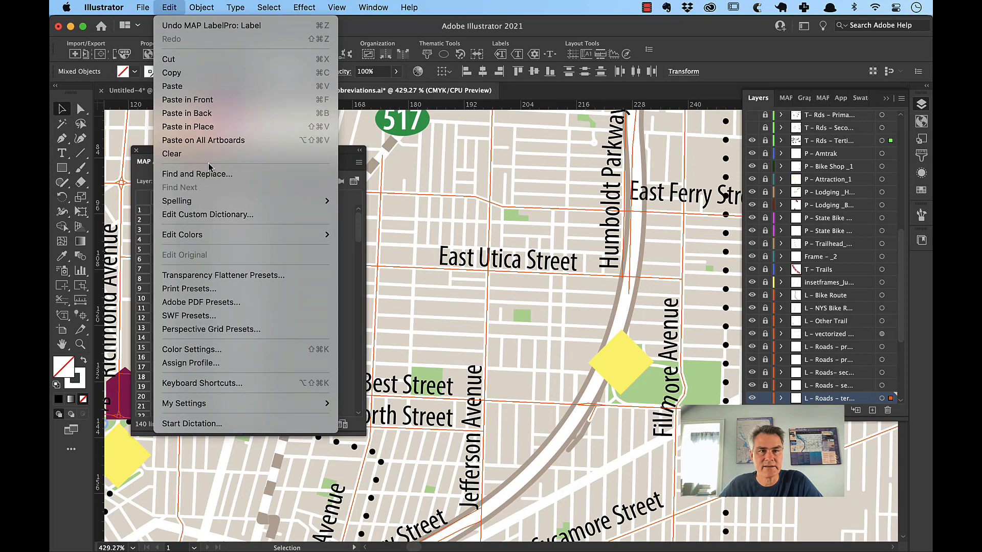
left_click(196, 174)
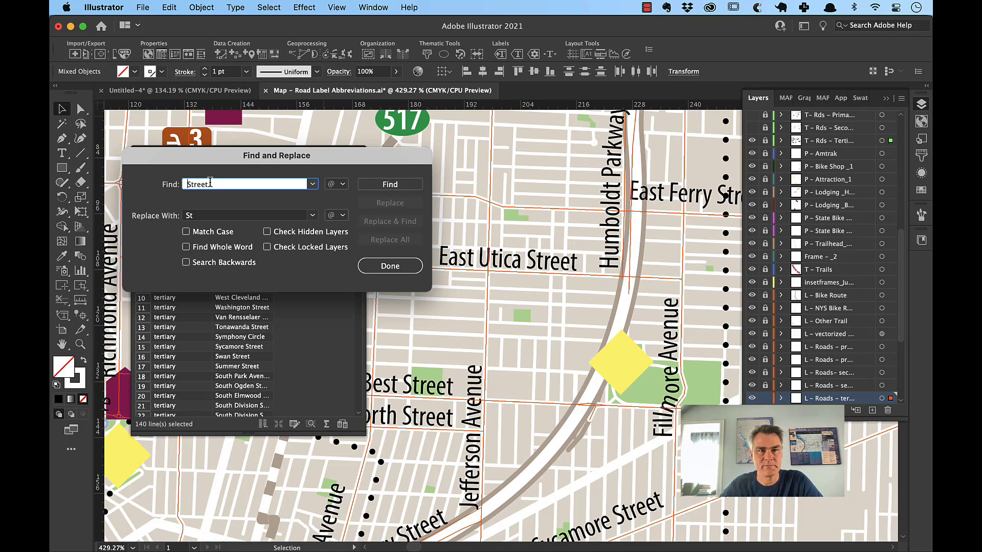
left_click(389, 184)
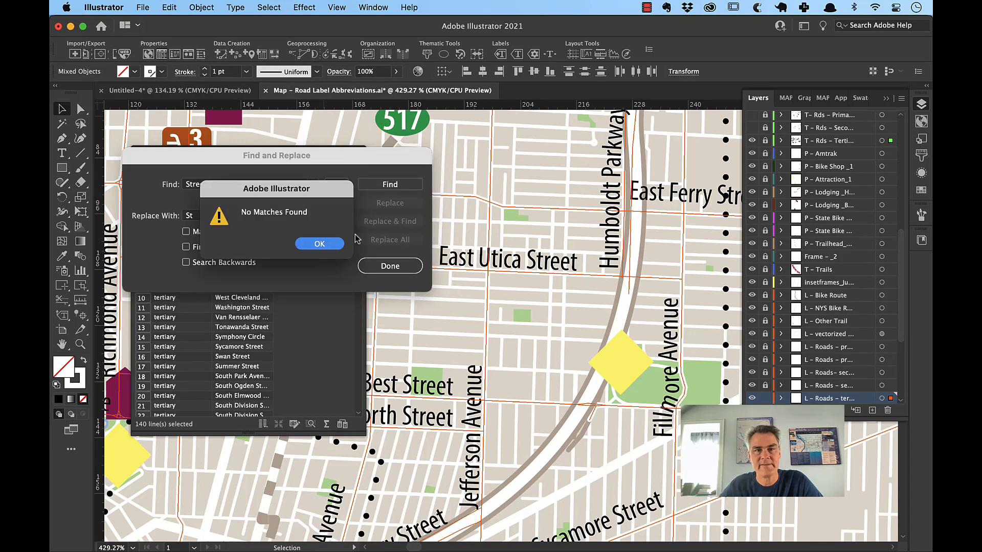
left_click(319, 244)
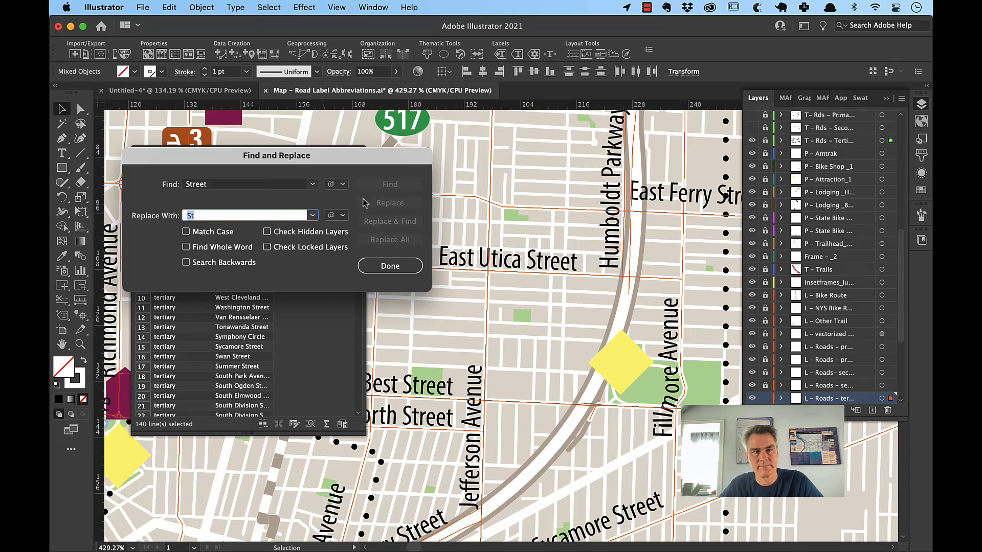
left_click(390, 266)
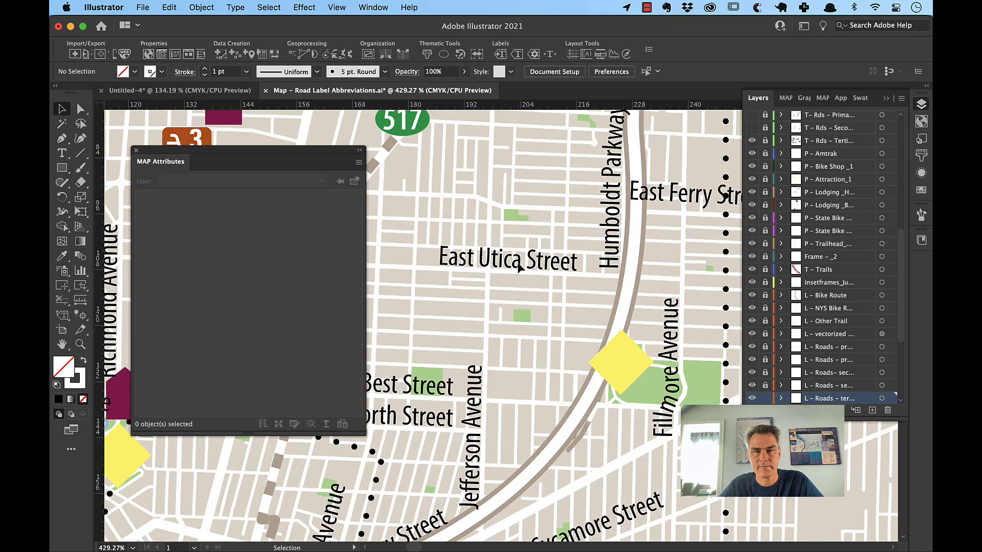
mouse_move(765, 236)
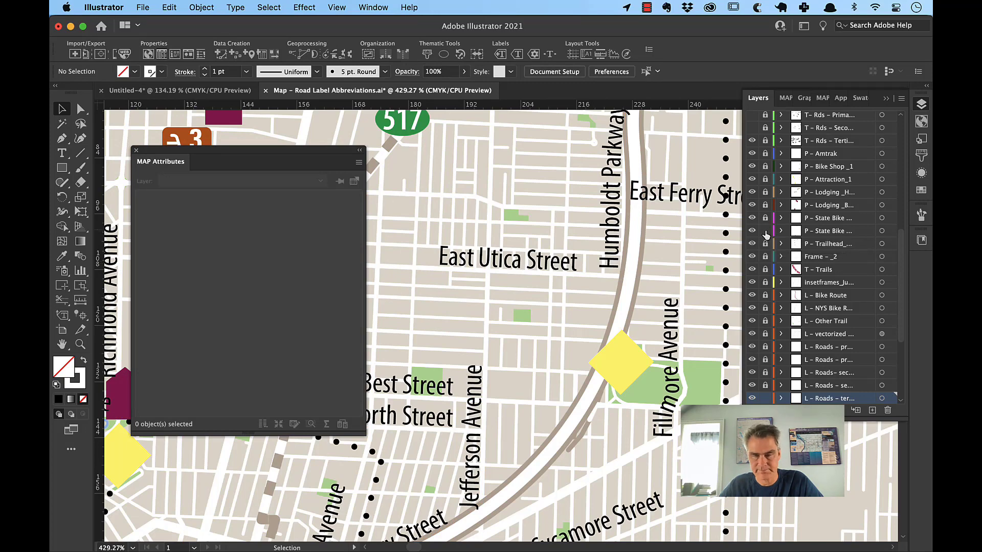
Replace all Street with St in the tertiary road labels, making 22 changes.
left_click(168, 7)
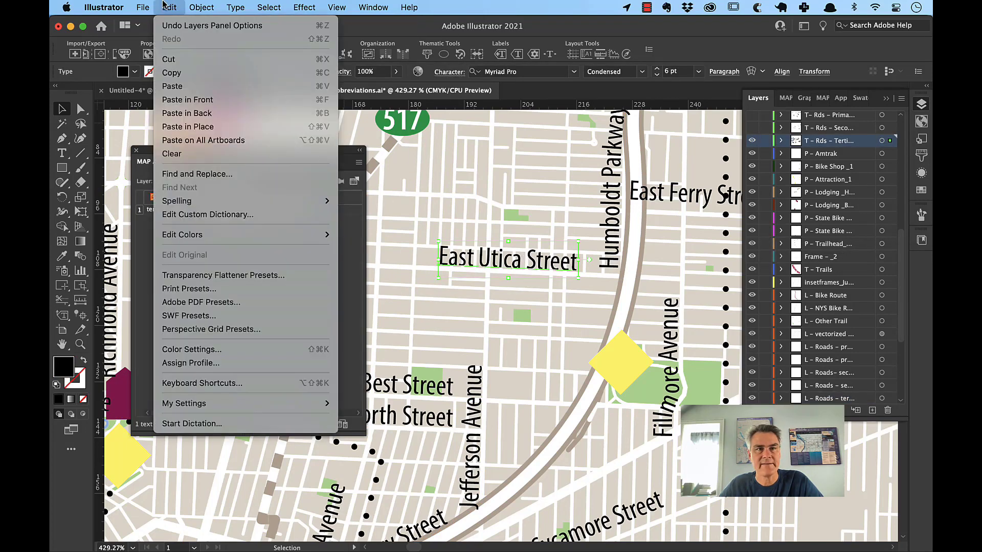
left_click(196, 174)
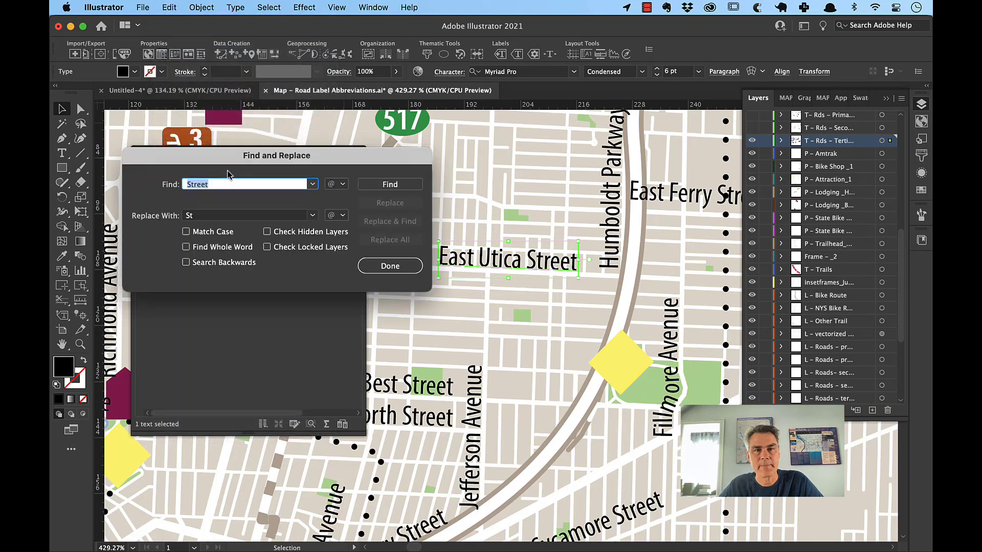
left_click(390, 184)
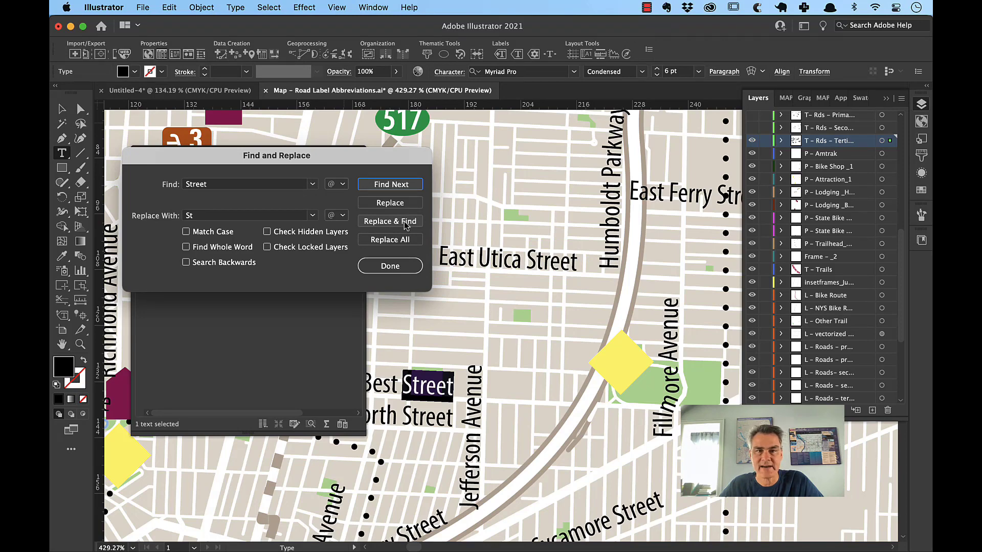
left_click(390, 239)
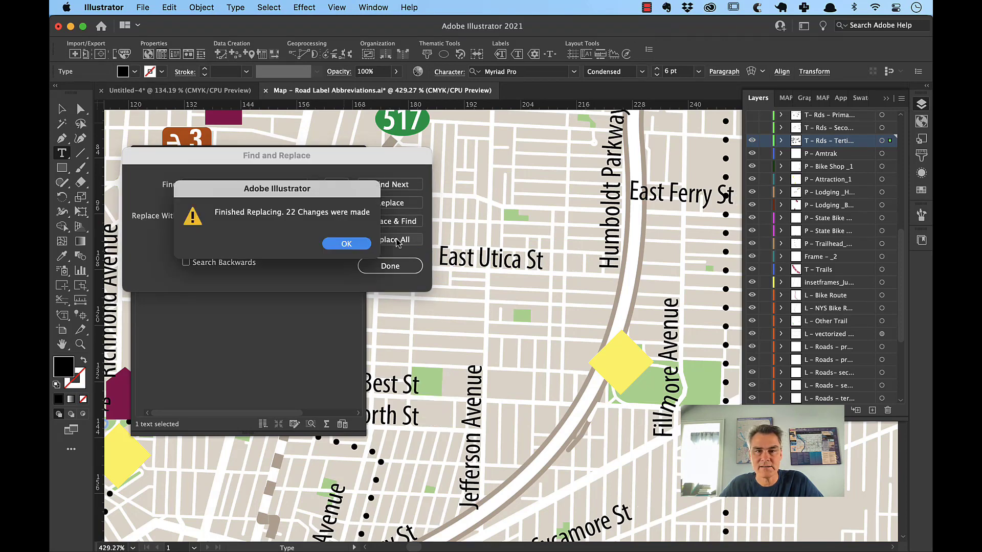
mouse_move(371, 271)
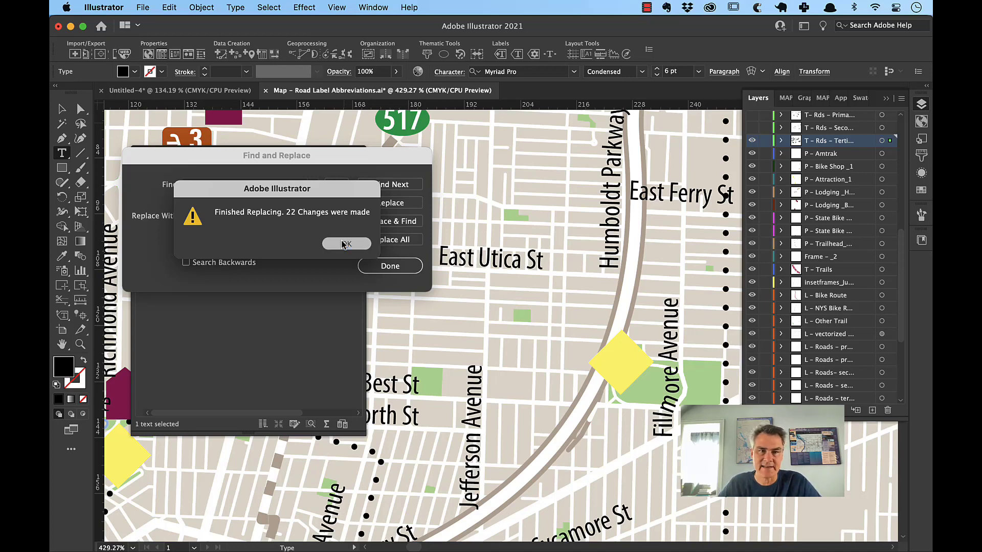
left_click(346, 244)
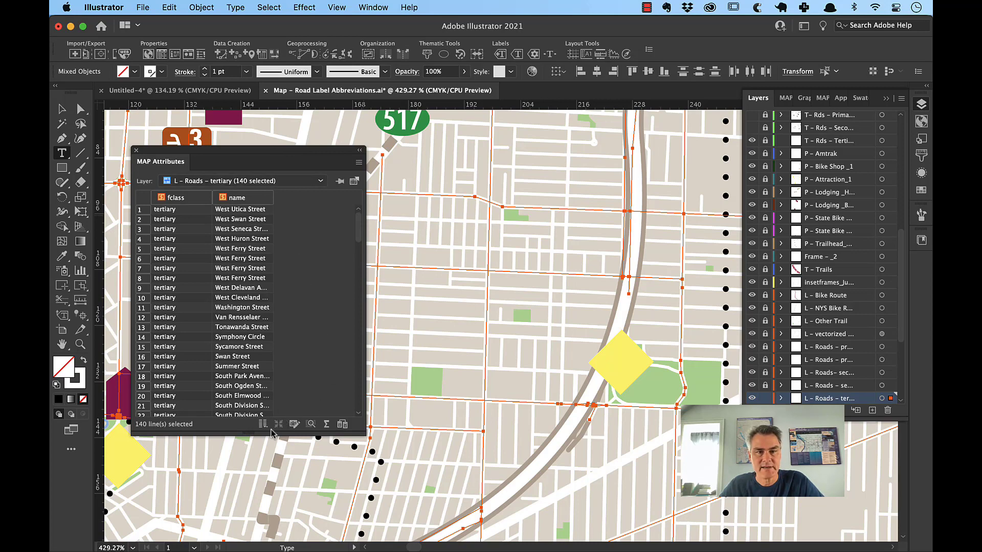
Open Edit Schema from MAP Attributes and select the Road_suffix attribute.
left_click(293, 423)
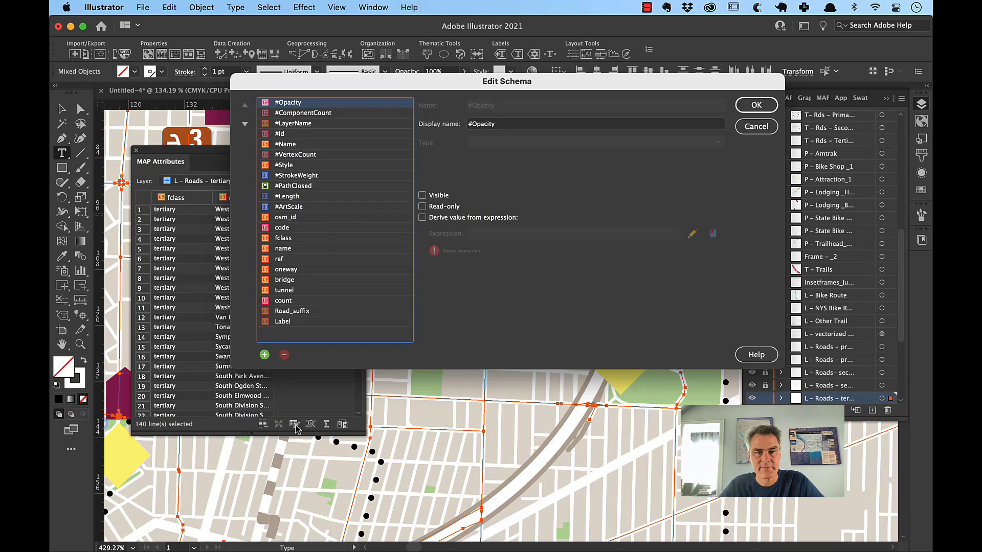
mouse_move(299, 316)
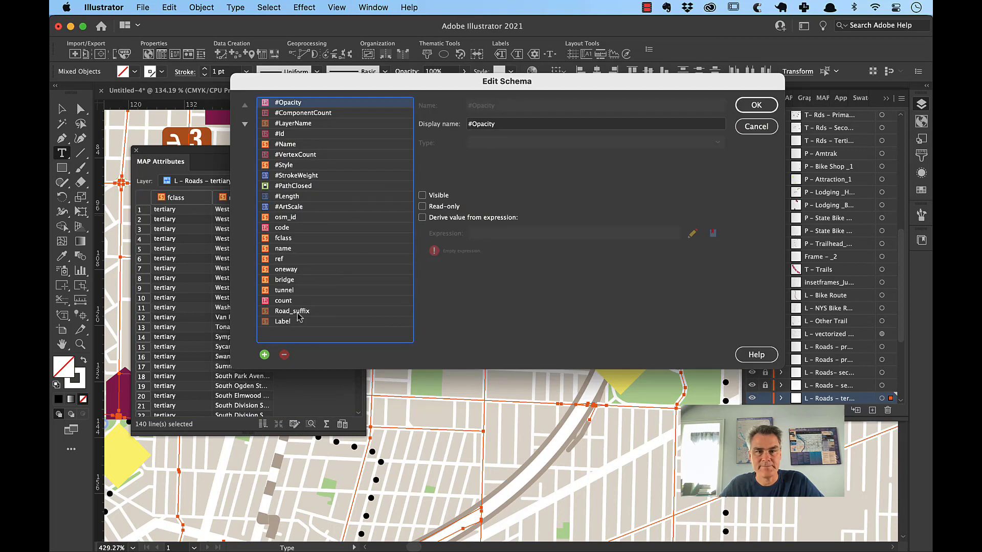
left_click(293, 311)
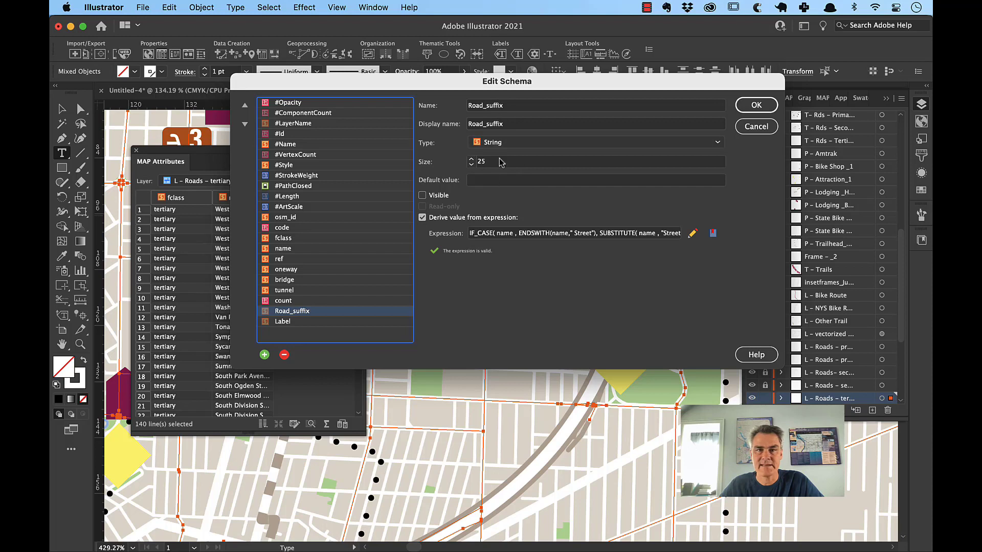
mouse_move(479, 223)
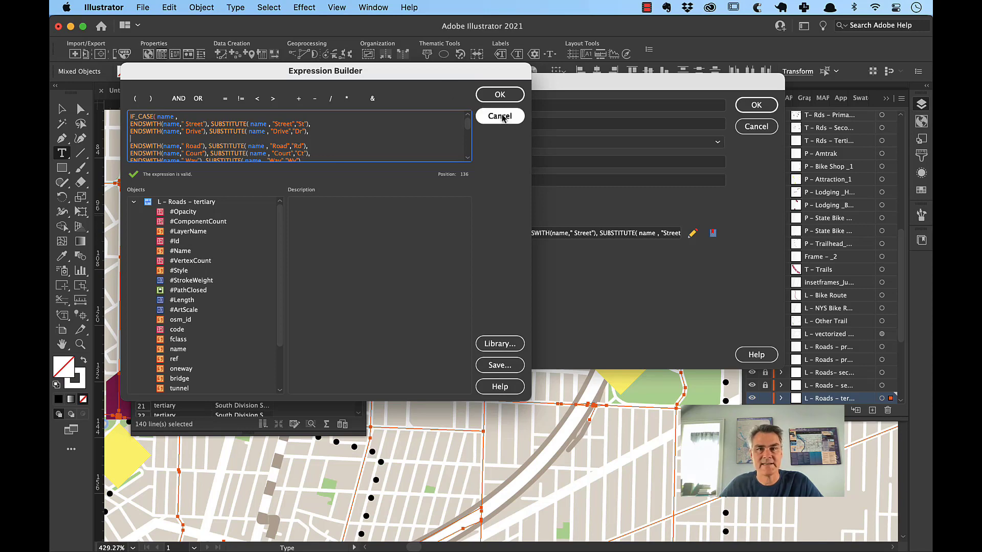
Review the Label attribute's direction-abbreviating expression unchanged and accept the schema.
left_click(499, 94)
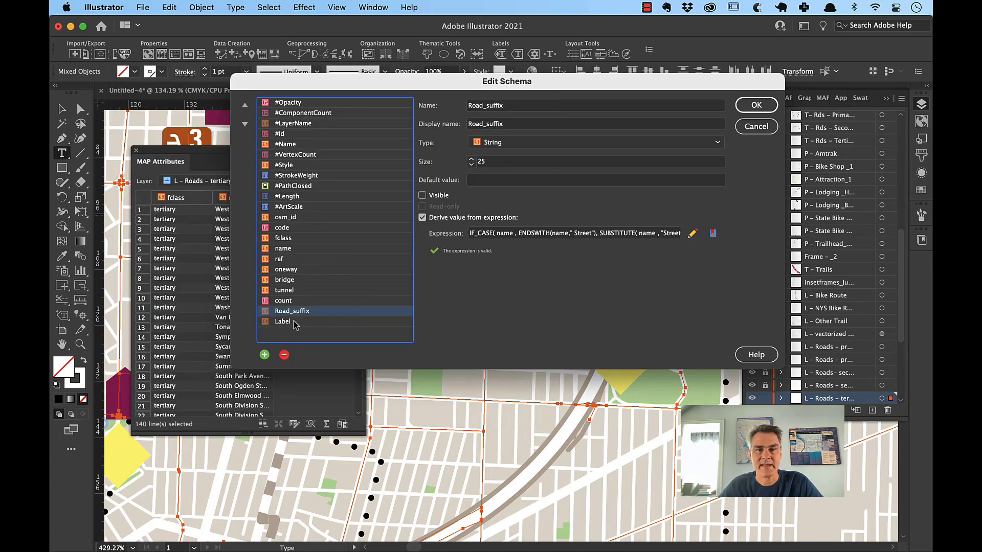
left_click(282, 321)
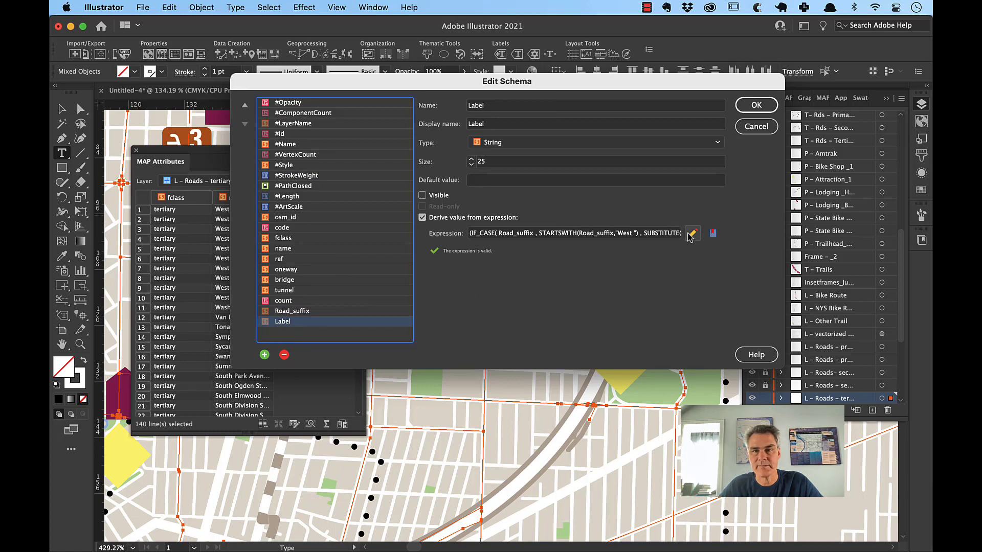
left_click(693, 233)
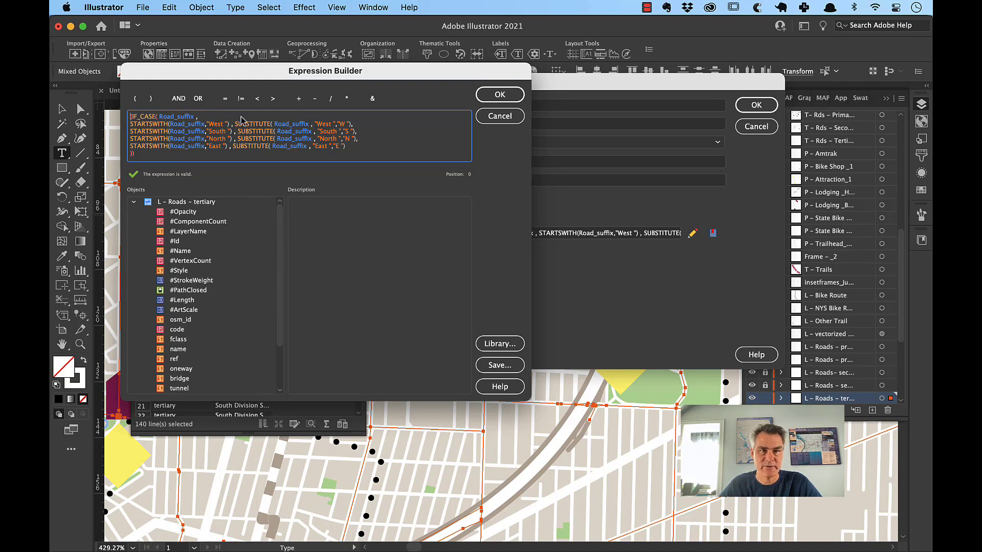
left_click(499, 94)
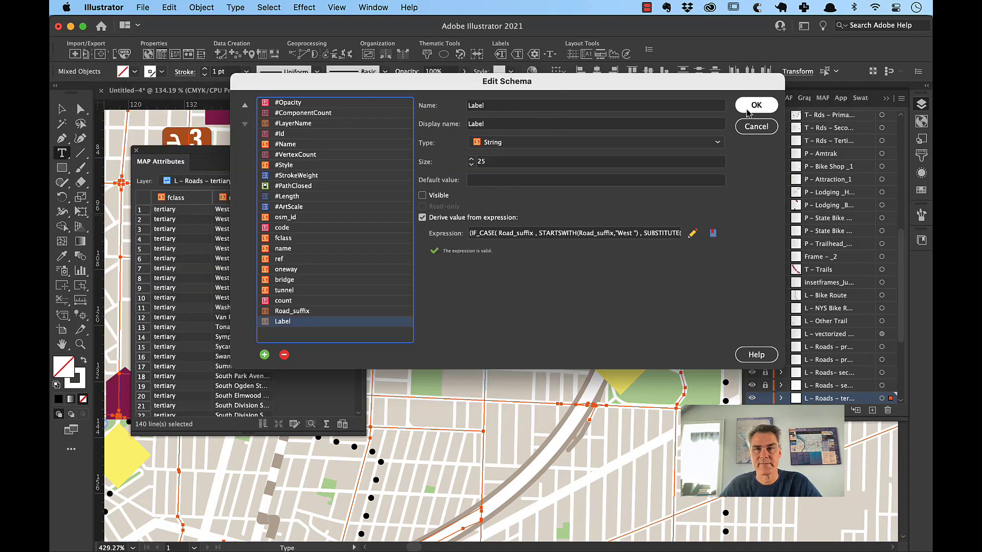
left_click(756, 105)
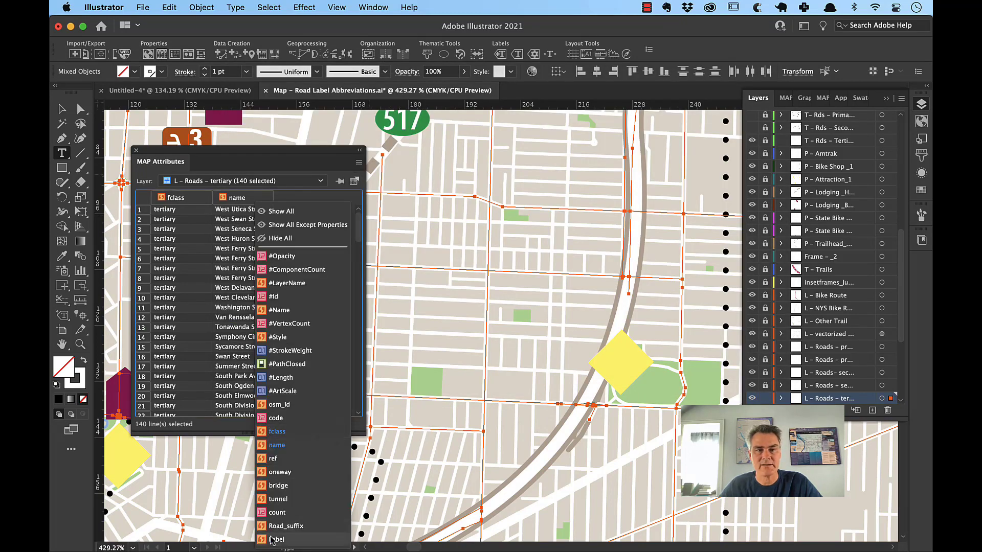
Show the Label column and rerun LabelPro from the Label source, proceeding past validation warnings.
left_click(278, 540)
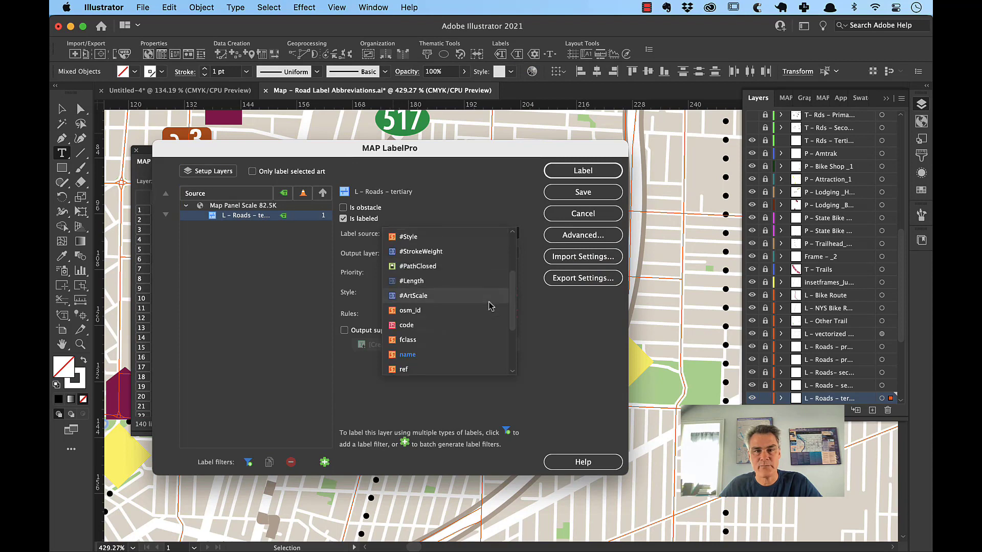
left_click(411, 233)
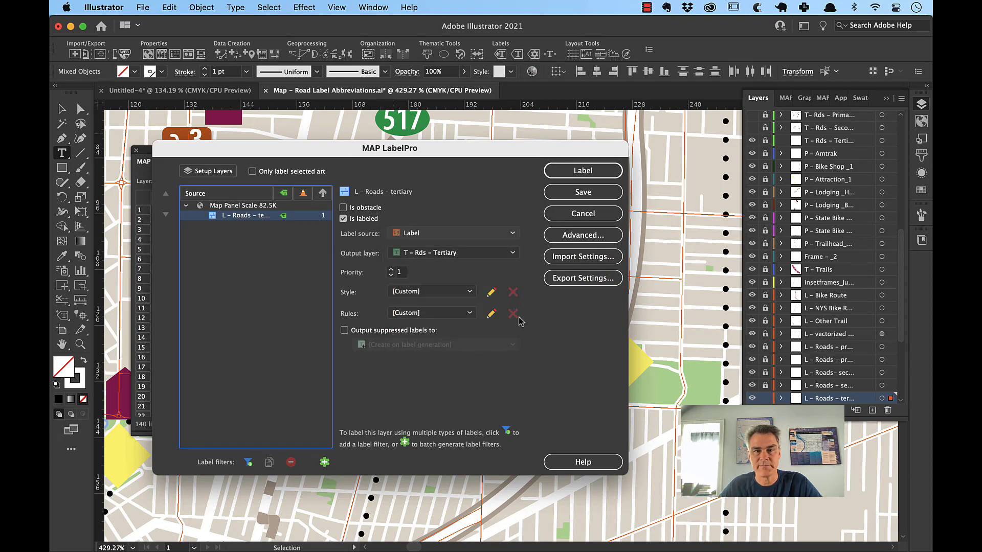
left_click(582, 169)
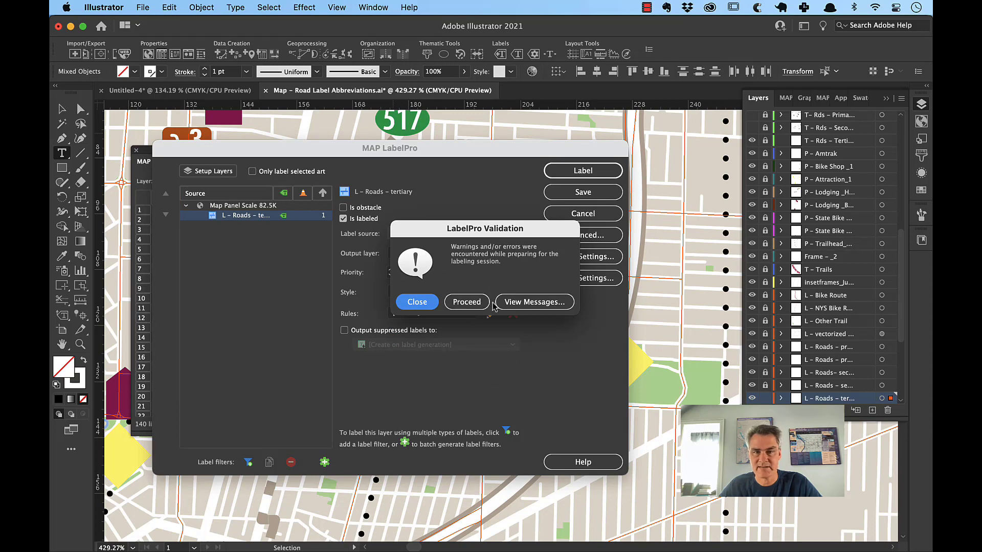
left_click(417, 302)
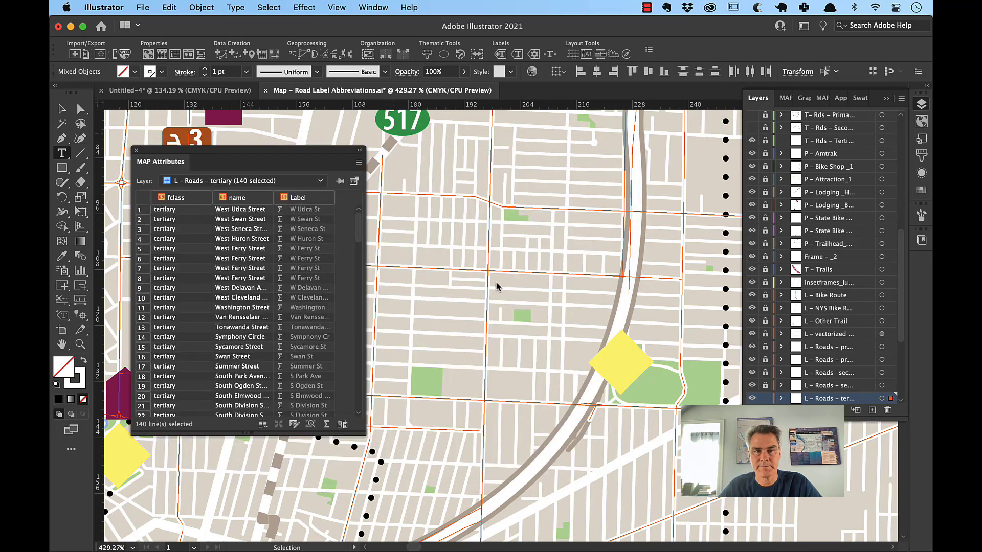